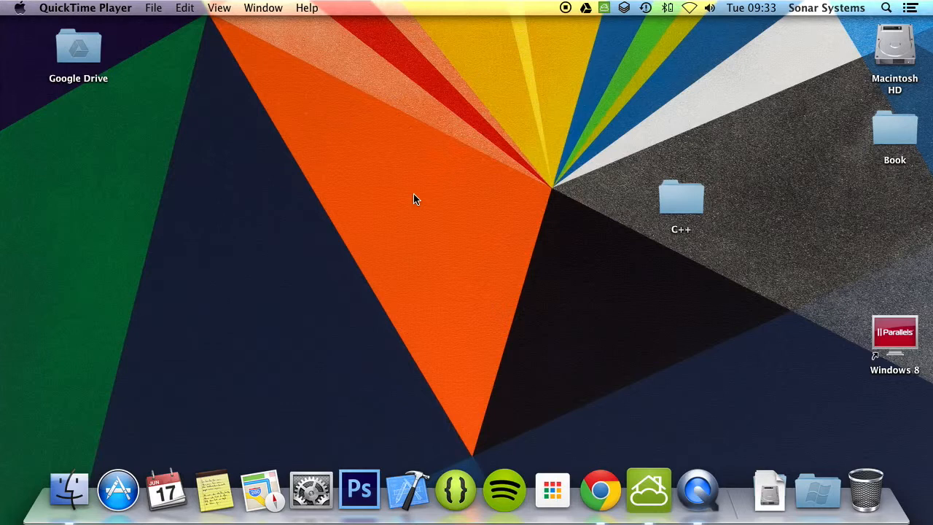
Open the C Plus Plus Tutorial Xcode project from Desktop C++ / Mac in Finder
double_click(680, 197)
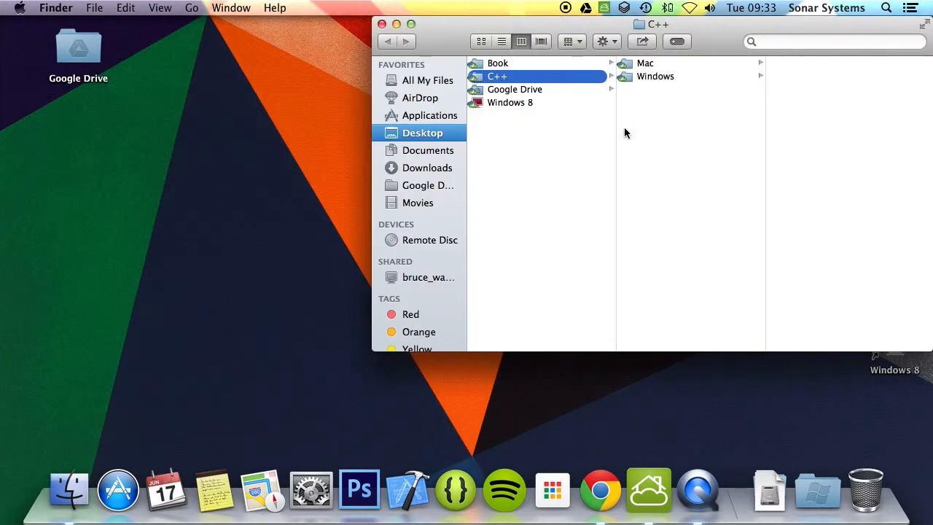
left_click(644, 63)
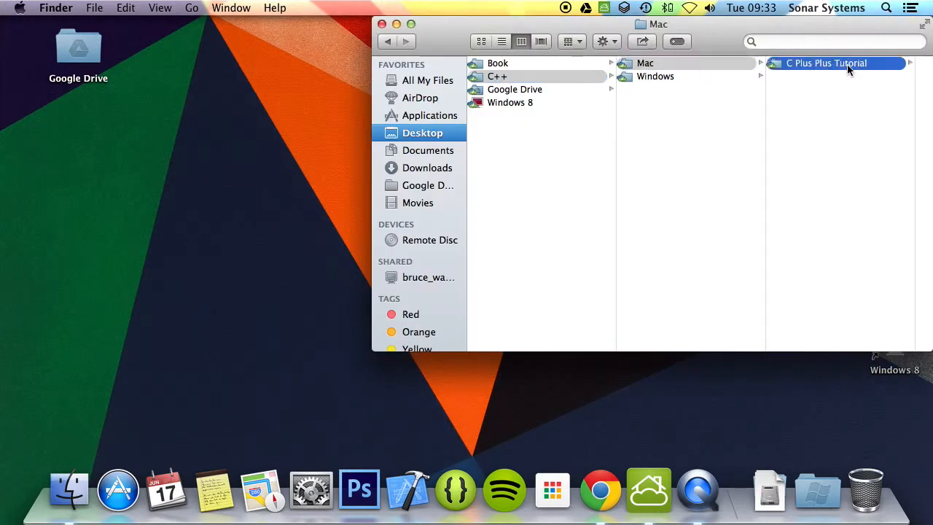
left_click(827, 62)
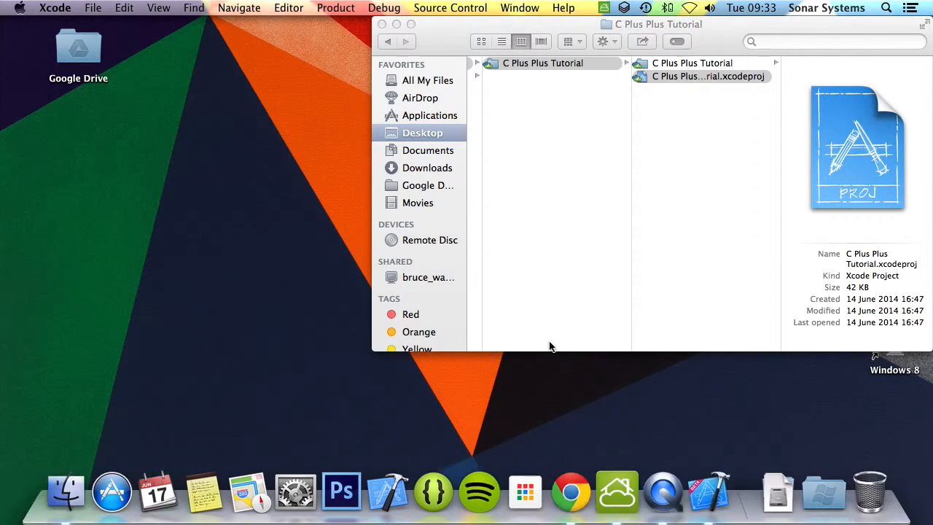
double_click(709, 75)
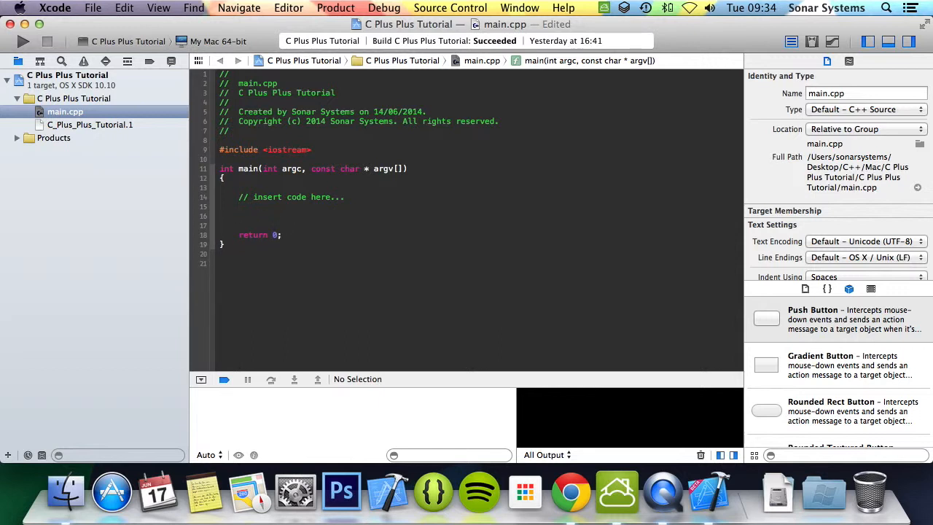
mouse_move(330, 151)
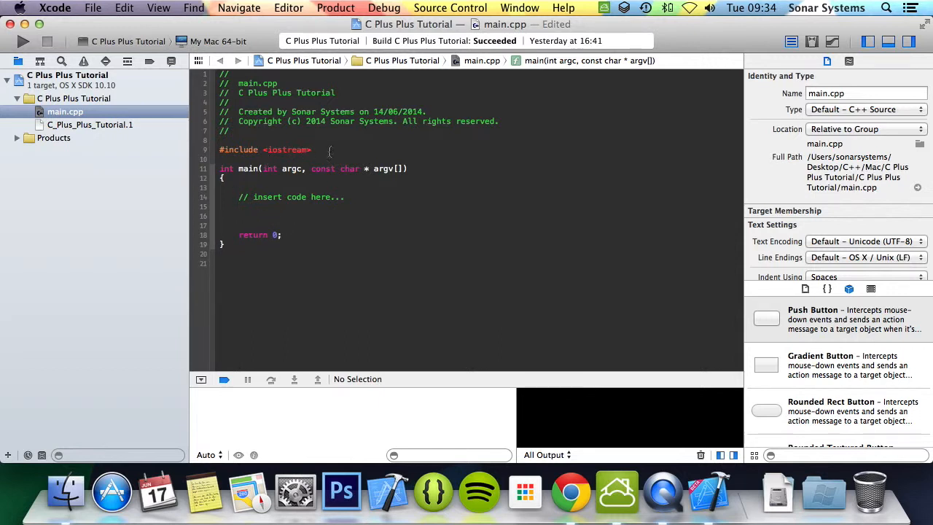
Add #include <string> on a new line below #include <iostream> in main.cpp
type("#inc")
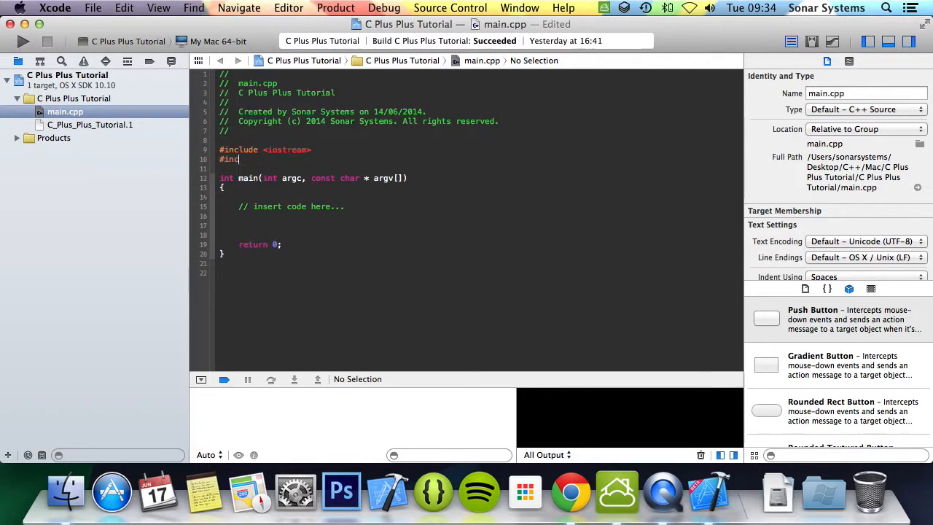
type("lude <string>")
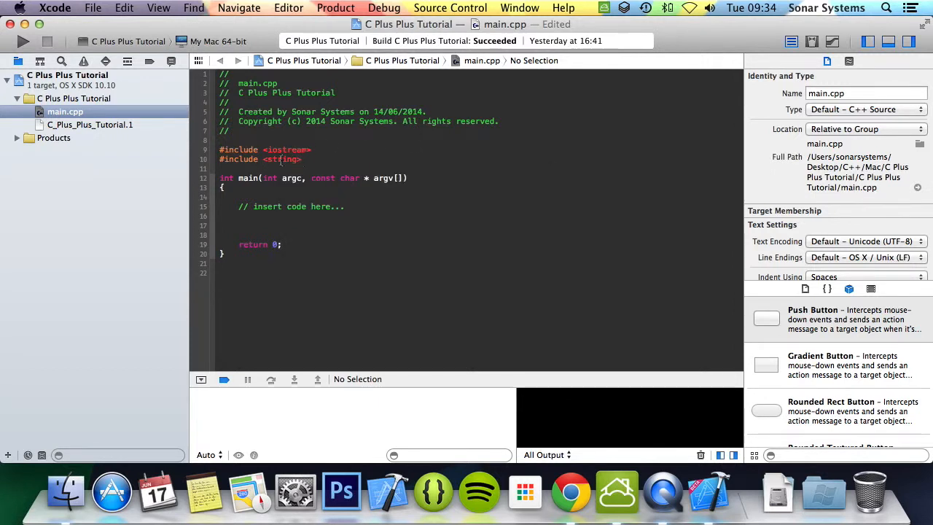
left_click(324, 153)
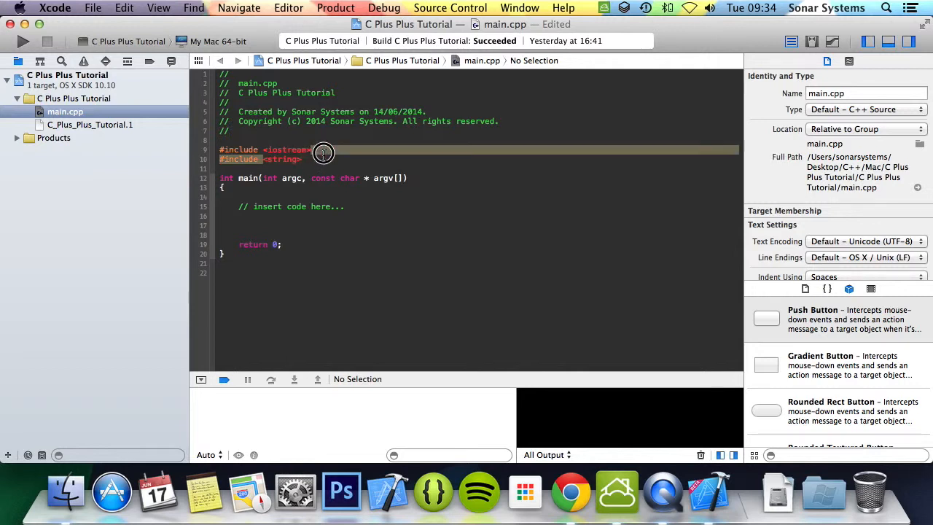
left_click(309, 149)
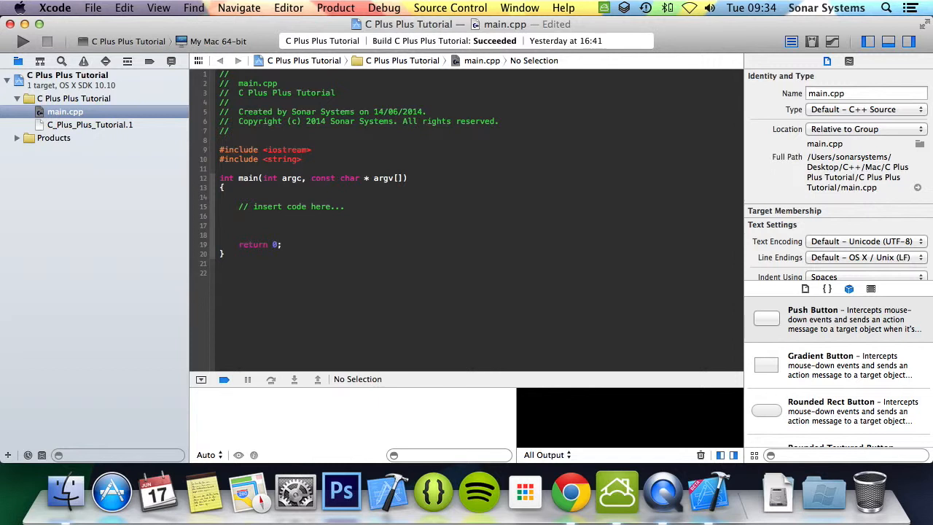
left_click(268, 230)
type("std::")
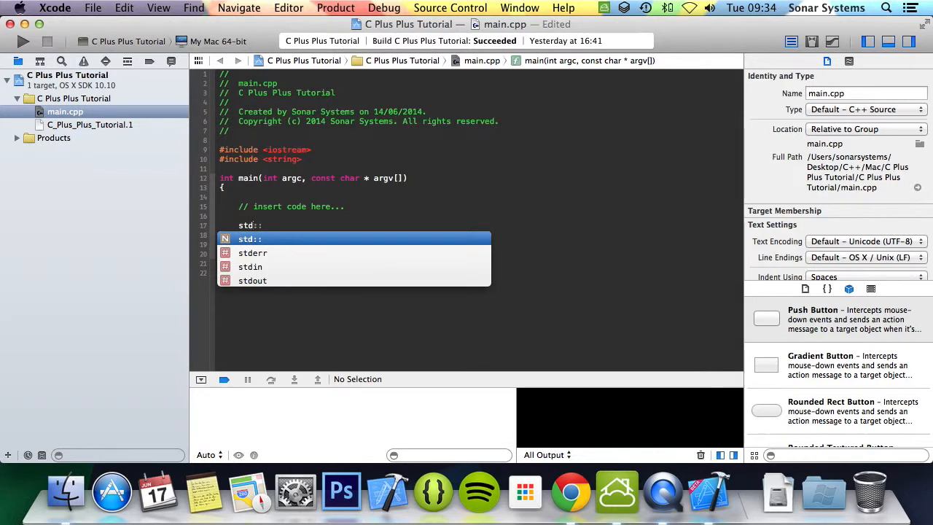
Declare std::string s("Hello this is a string") inside main
type("count")
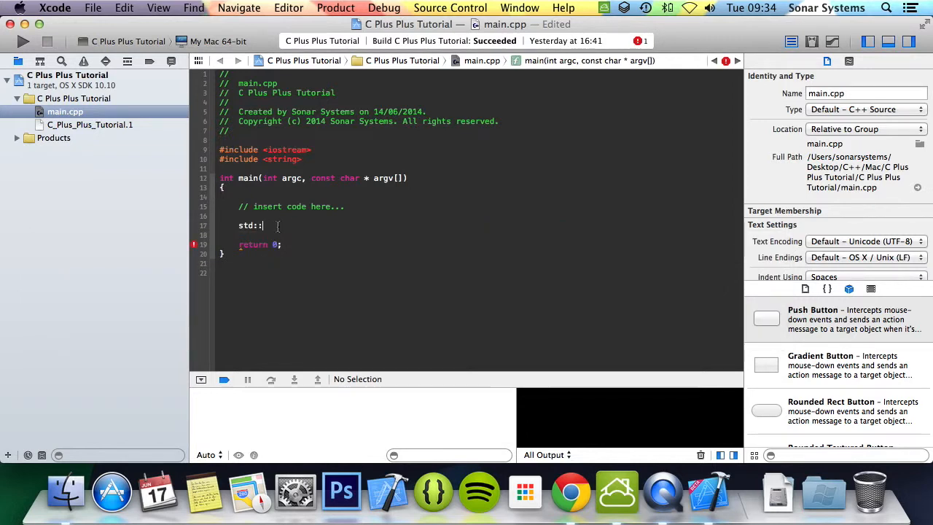
type("string s")
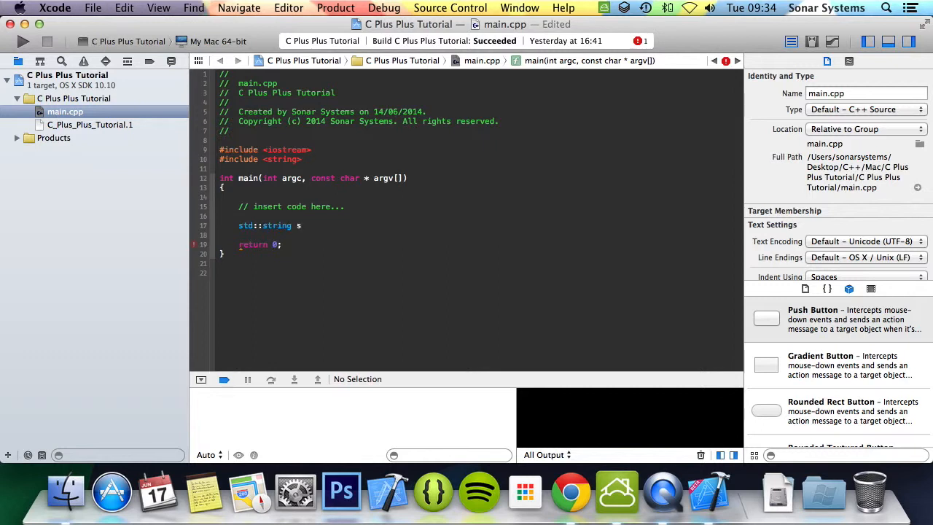
type("();")
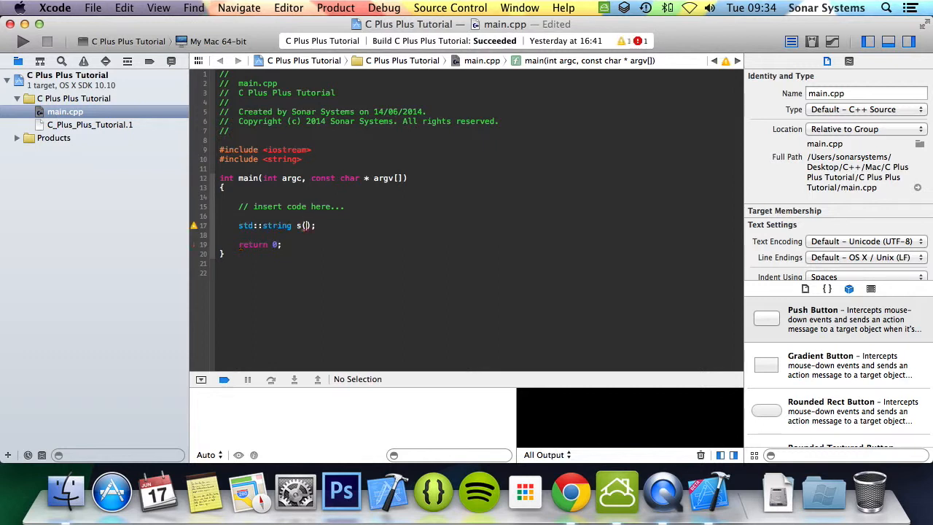
type("\"")
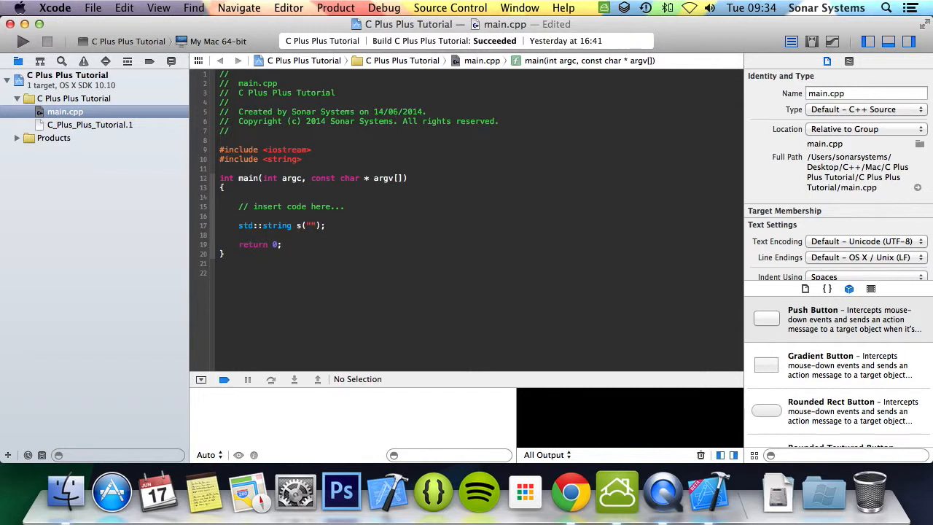
type("Hello")
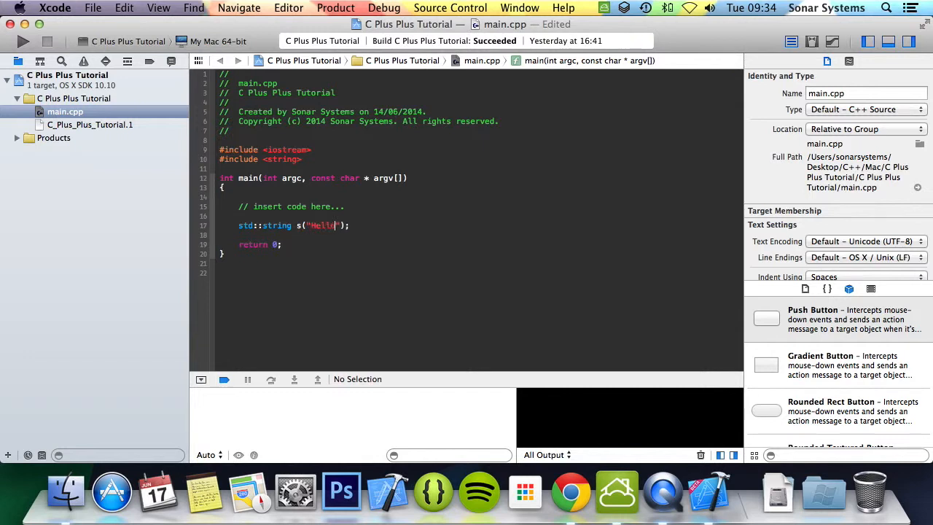
type("this is a st")
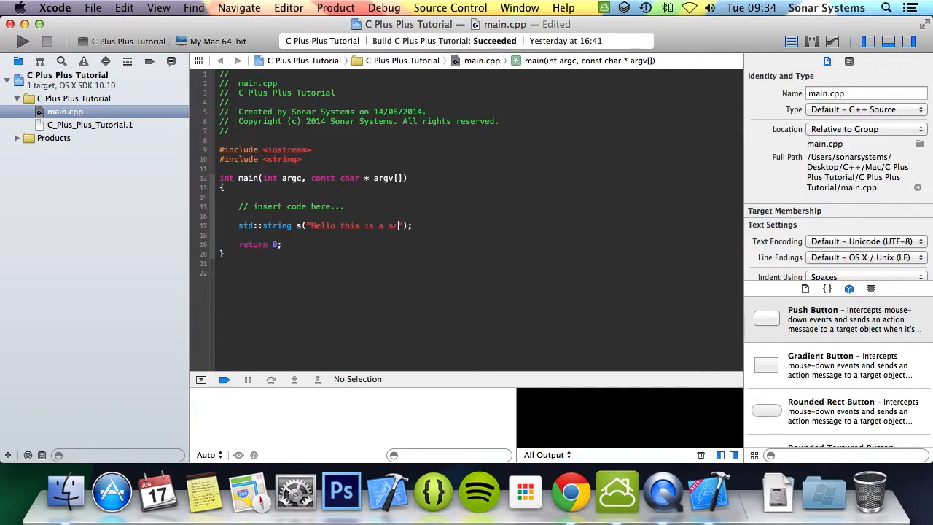
type("ing")
type("std::cout <<")
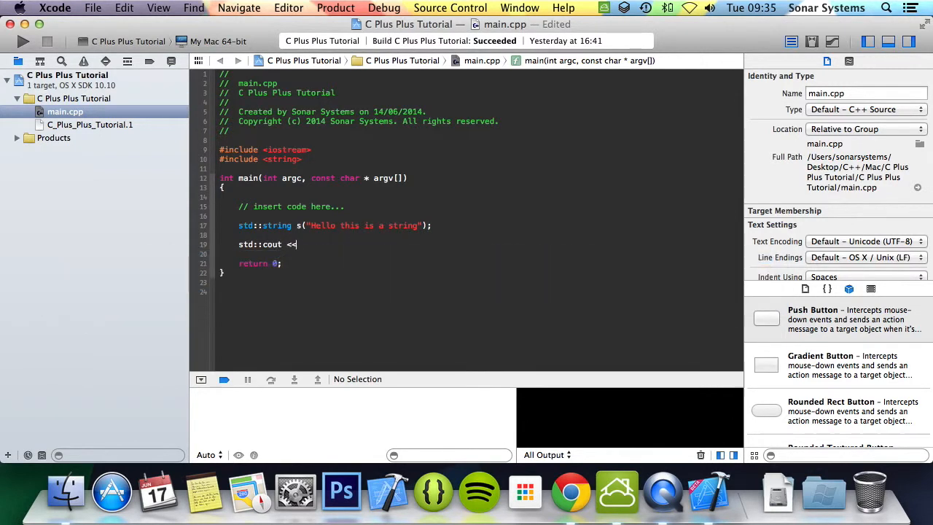
Print s with std::cout and std::endl, then build and run
type("s << std::endl;")
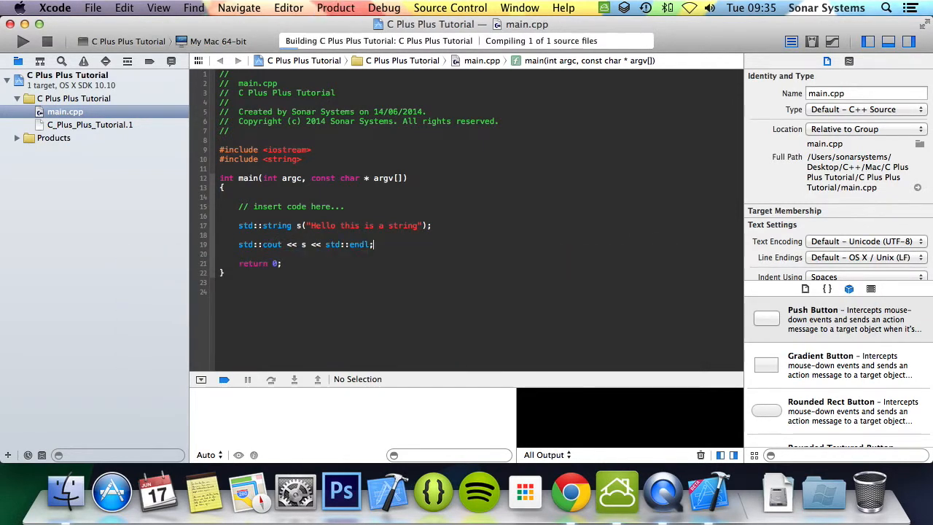
Print s.length() instead of s and run, so the console shows 22
left_click(23, 41)
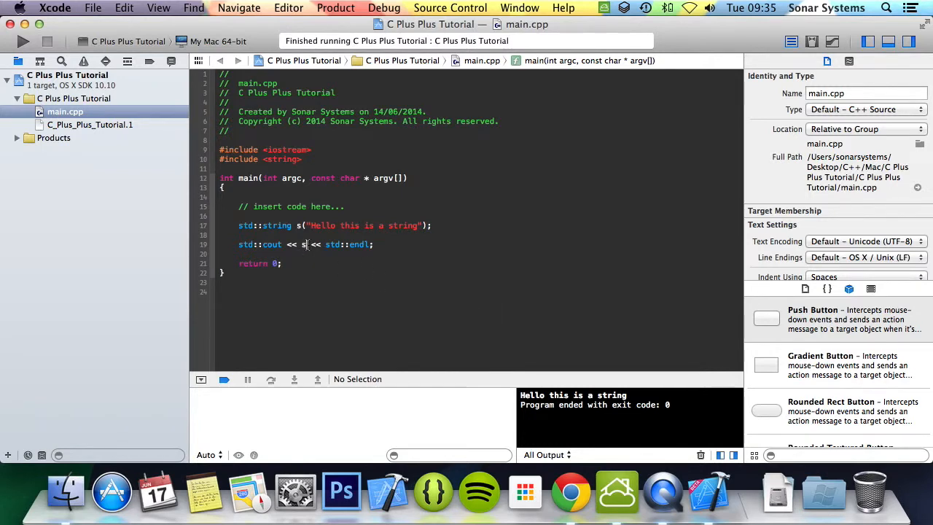
type(".copy(")
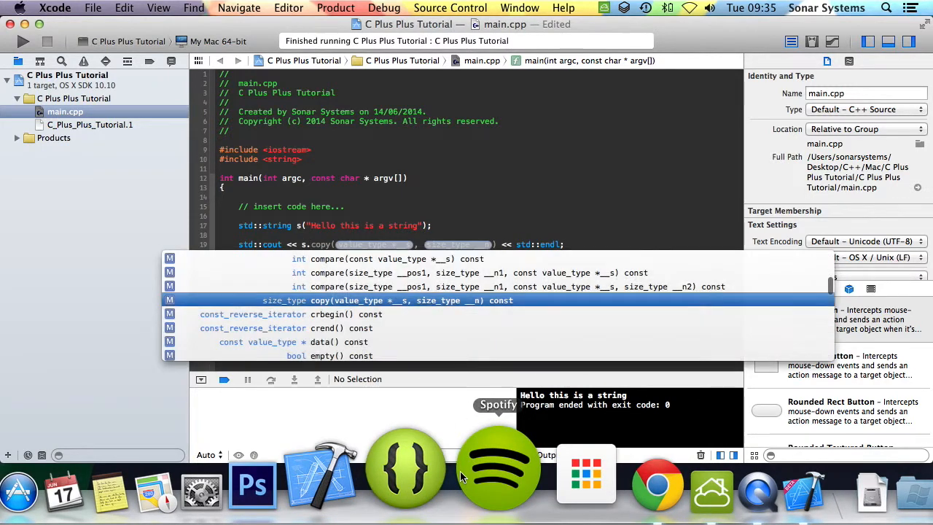
mouse_move(367, 328)
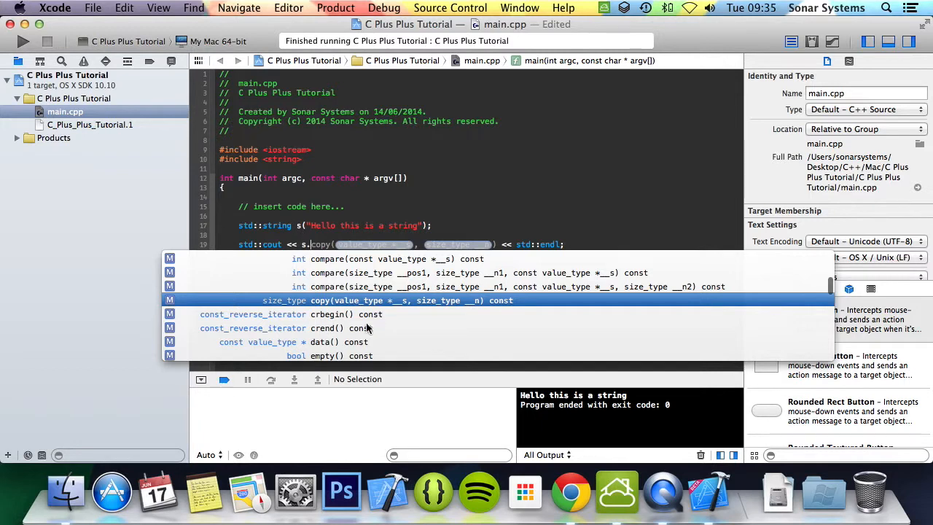
scroll("down", 3)
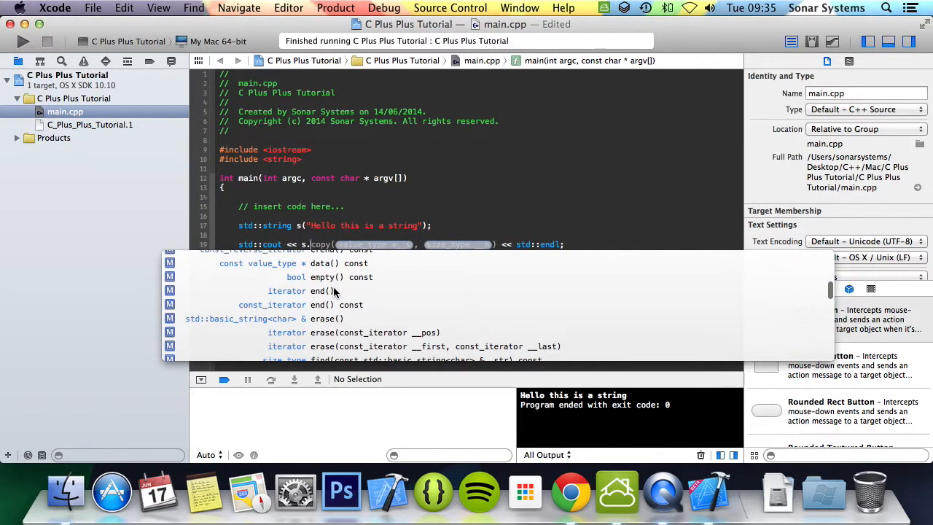
scroll("down", 3)
type("length()")
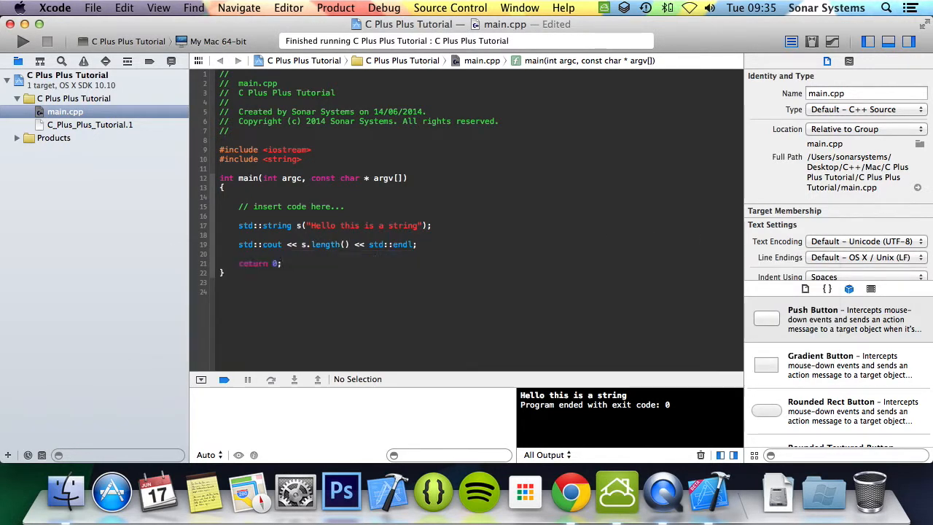
left_click(23, 41)
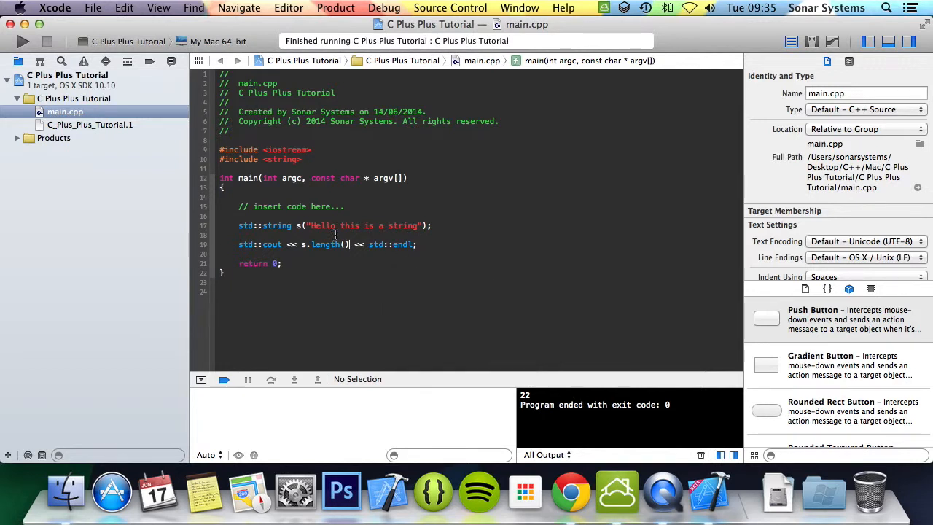
left_click(312, 224)
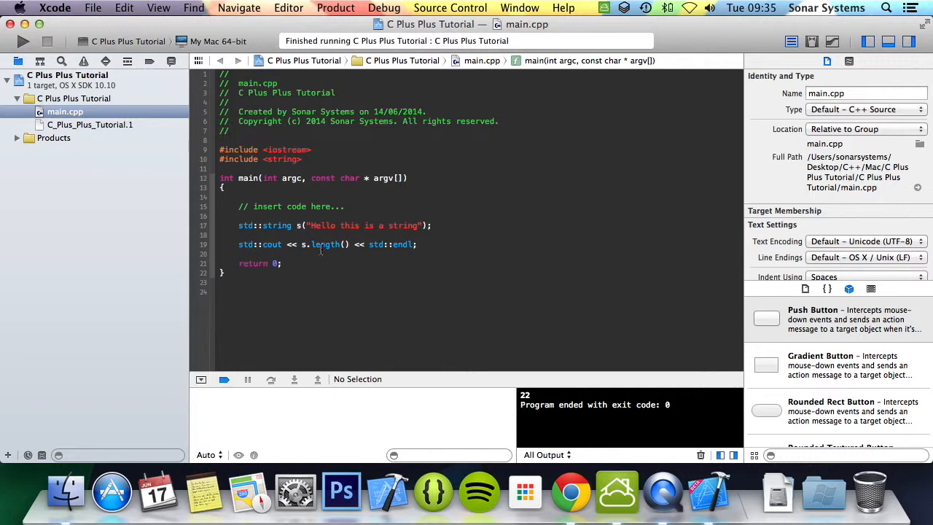
mouse_move(344, 245)
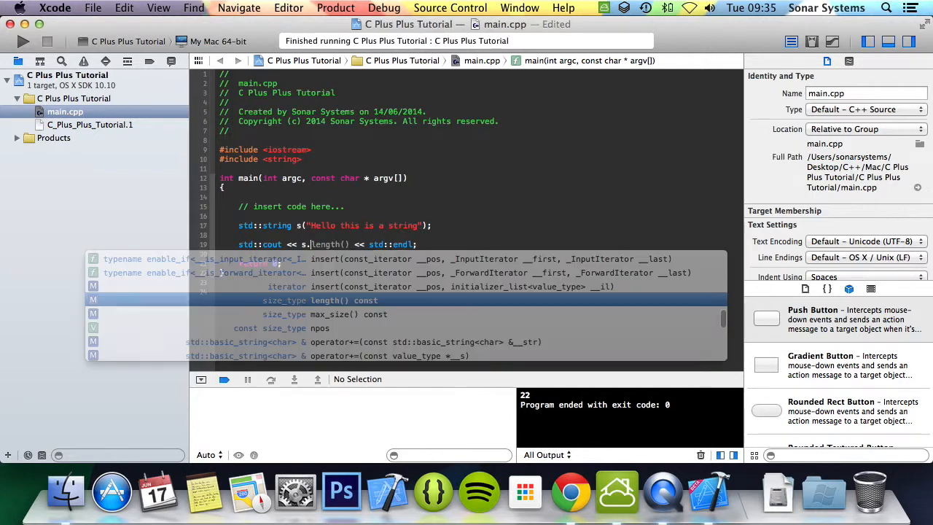
Replace s.length() with s.size() via autocomplete, cancelling the delete-main.cpp prompt
scroll("down", 3)
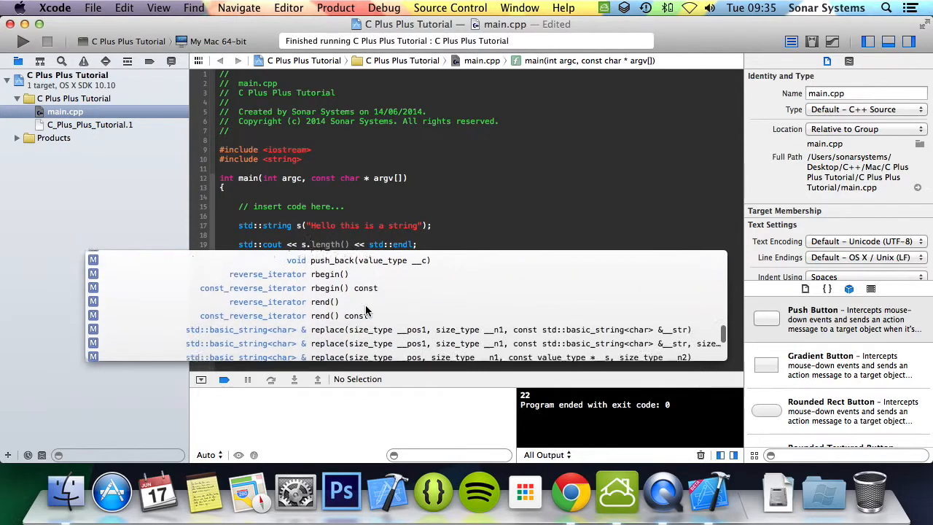
scroll("down", 3)
type("size()")
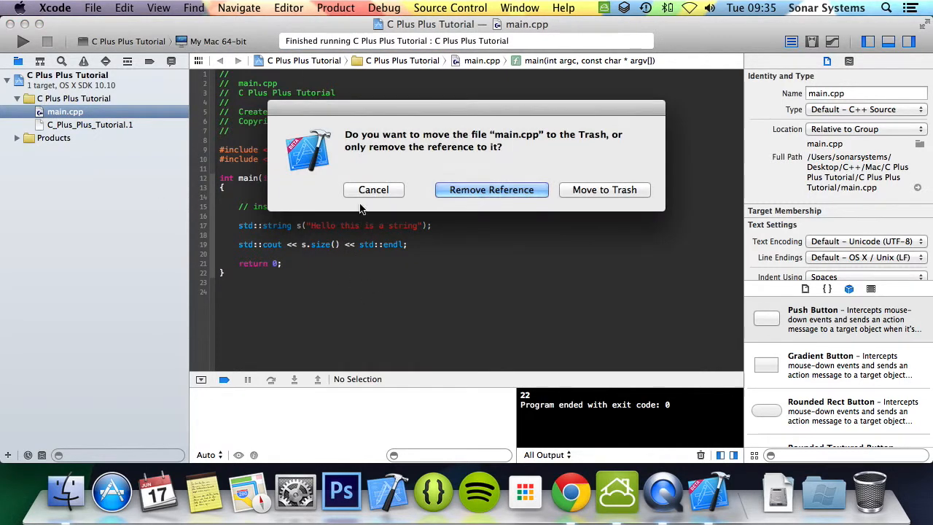
left_click(373, 190)
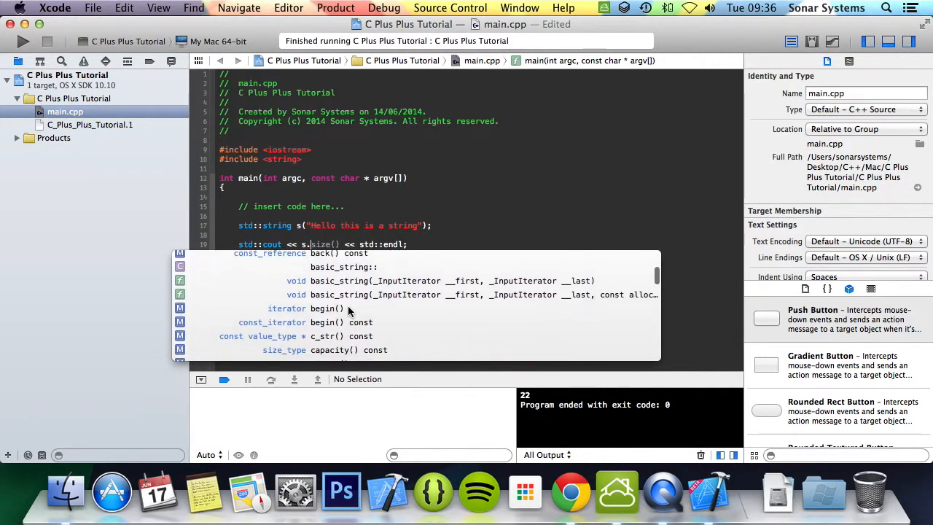
Replace s.size() with s.c_str() and run, printing Hello this is a string
scroll("down", 3)
type("c_str()")
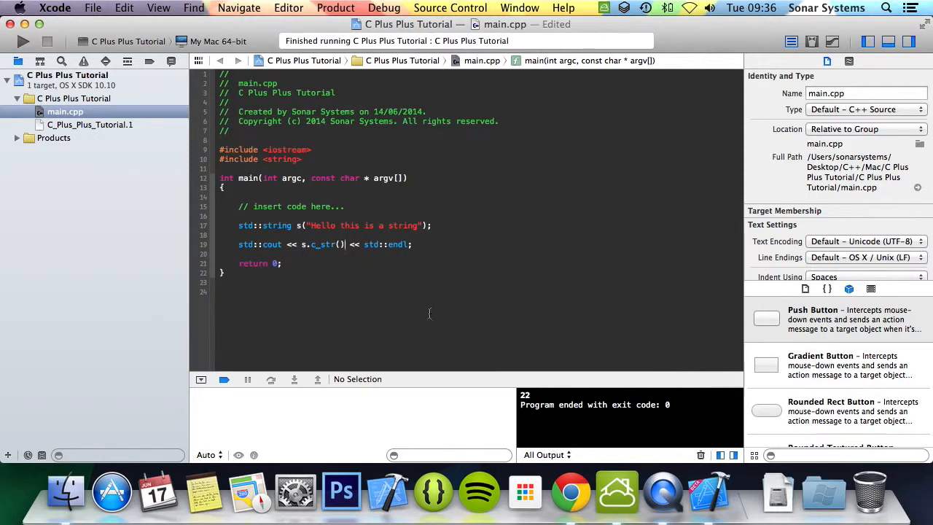
left_click(23, 41)
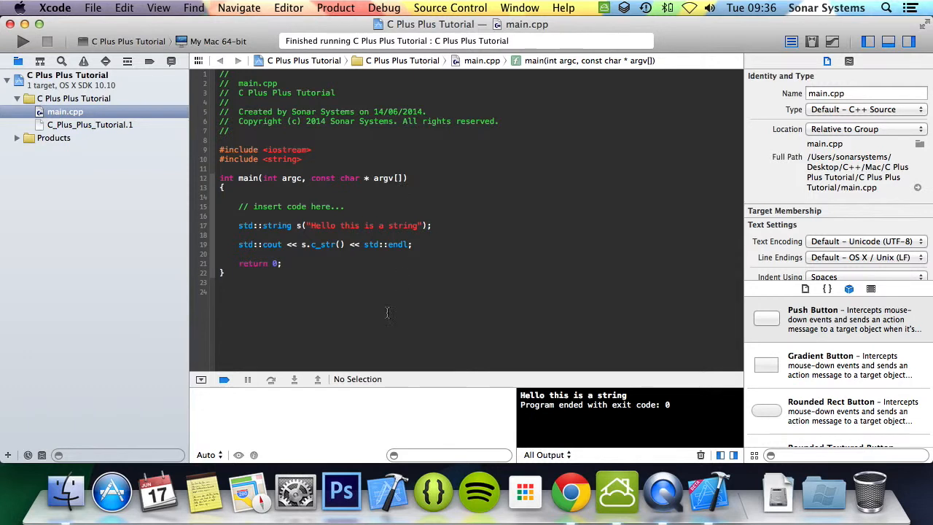
mouse_move(375, 315)
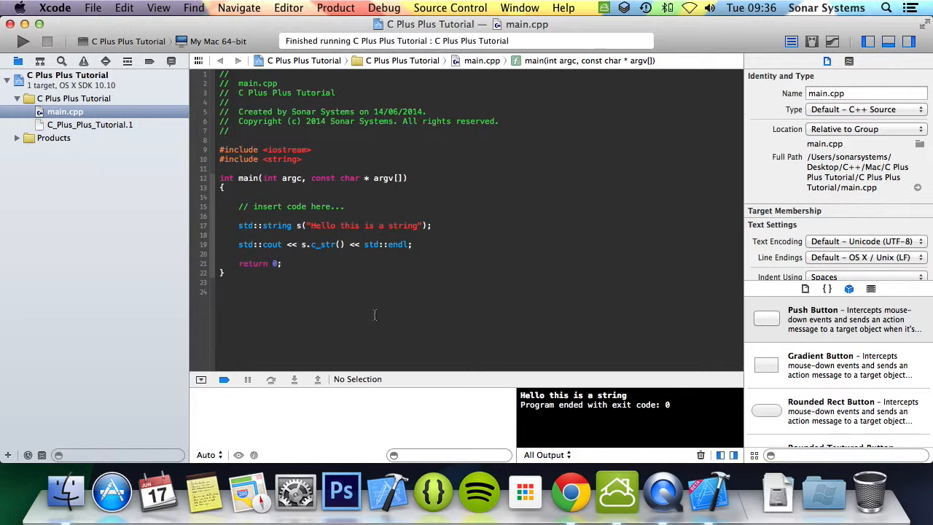
left_click(344, 245)
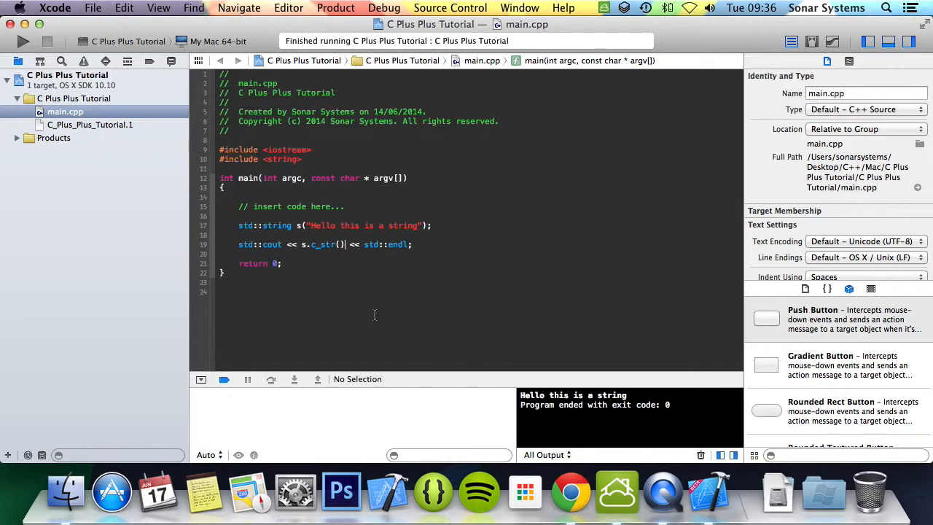